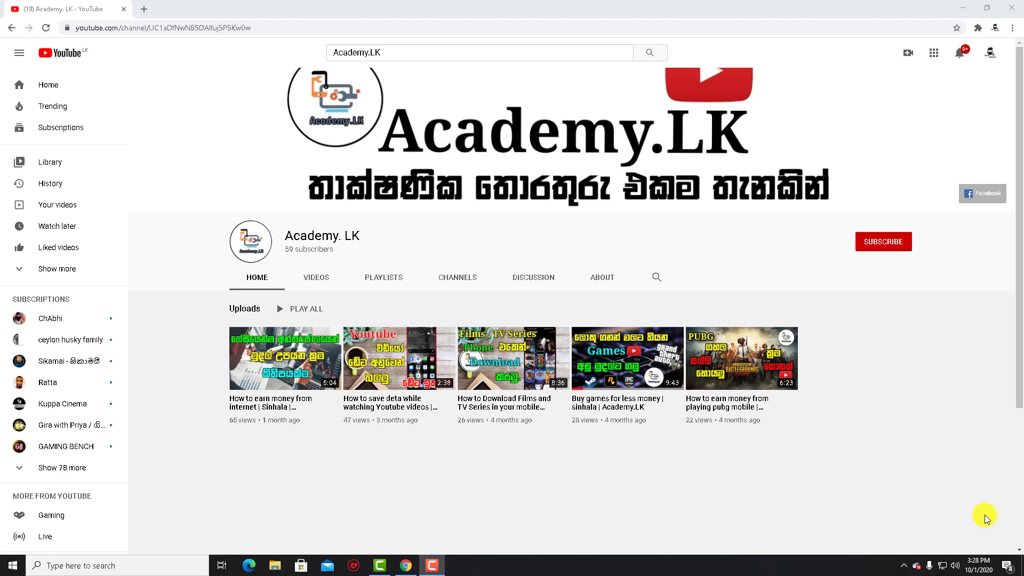
mouse_move(884, 241)
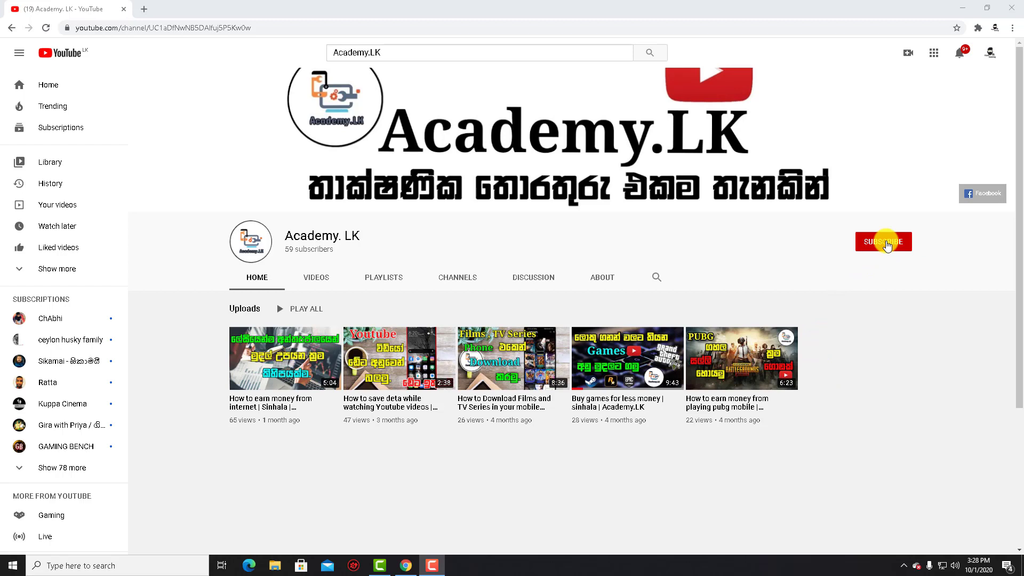
Step: Subscribe to the Academy. LK YouTube channel before switching to This PC in File Explorer
click(884, 241)
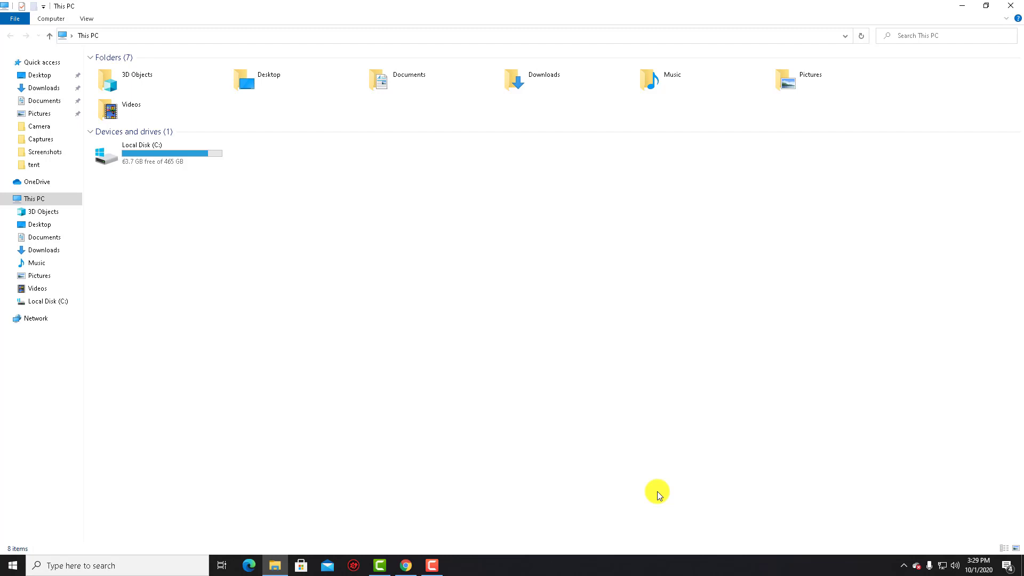
Step: Attempt to open USB Drive (D:) and cancel the Insert disk warning it raises
click(284, 153)
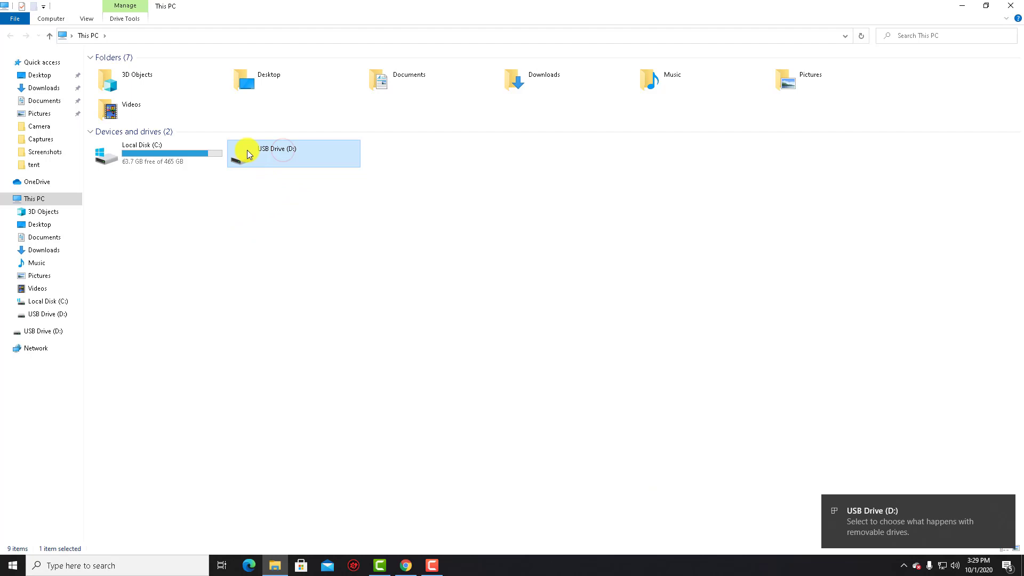
double_click(293, 153)
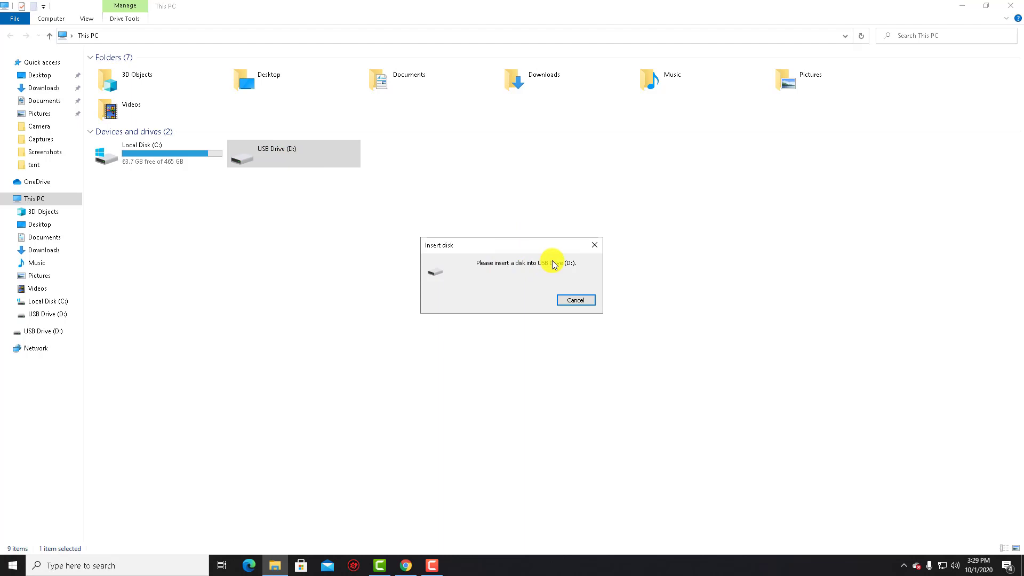
click(575, 299)
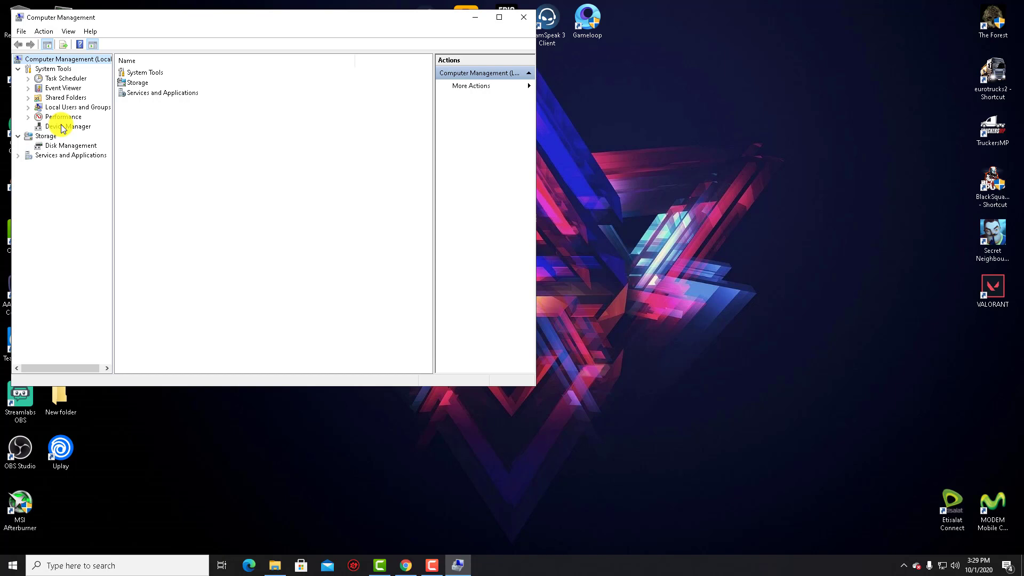
Step: Inspect a USB Composite Device under Device Manager, then switch to Disk Management showing Disk 1 unallocated
click(66, 126)
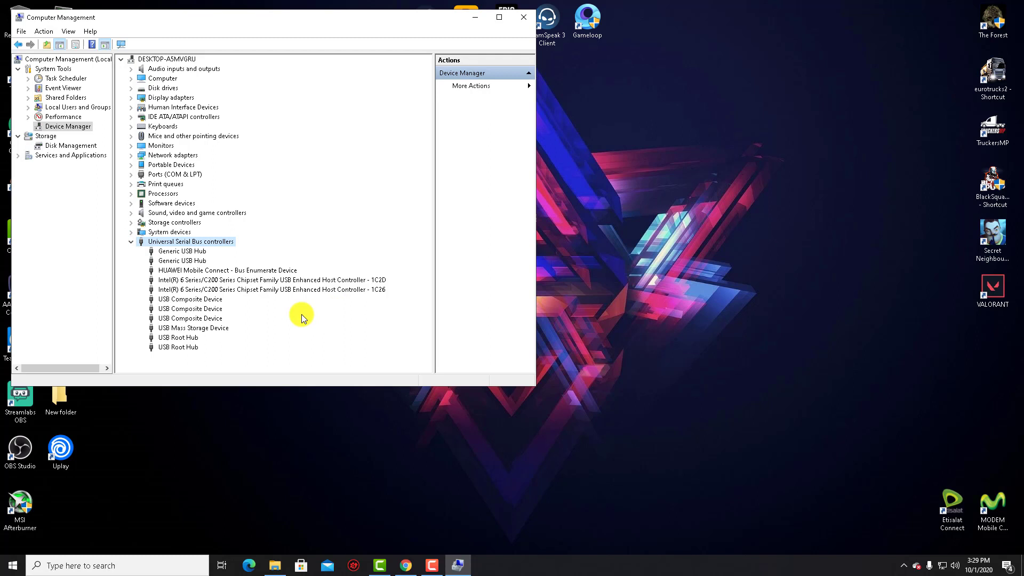
mouse_move(171, 282)
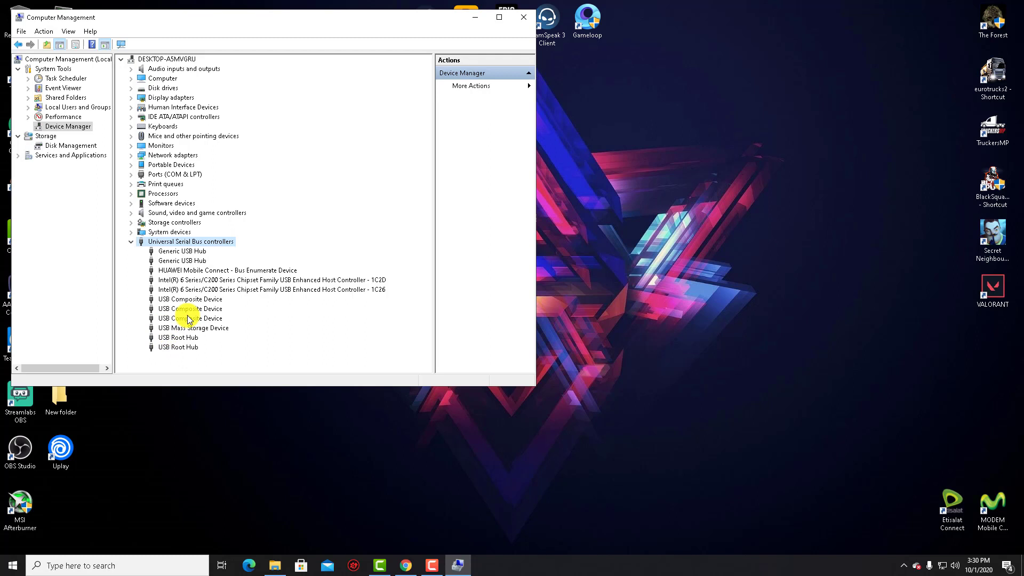
right_click(190, 318)
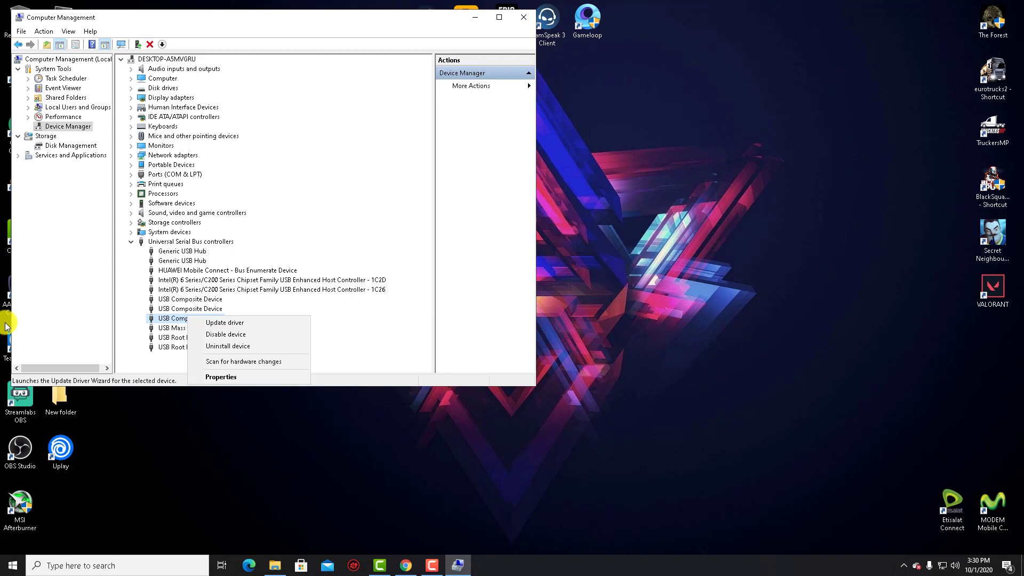
click(92, 186)
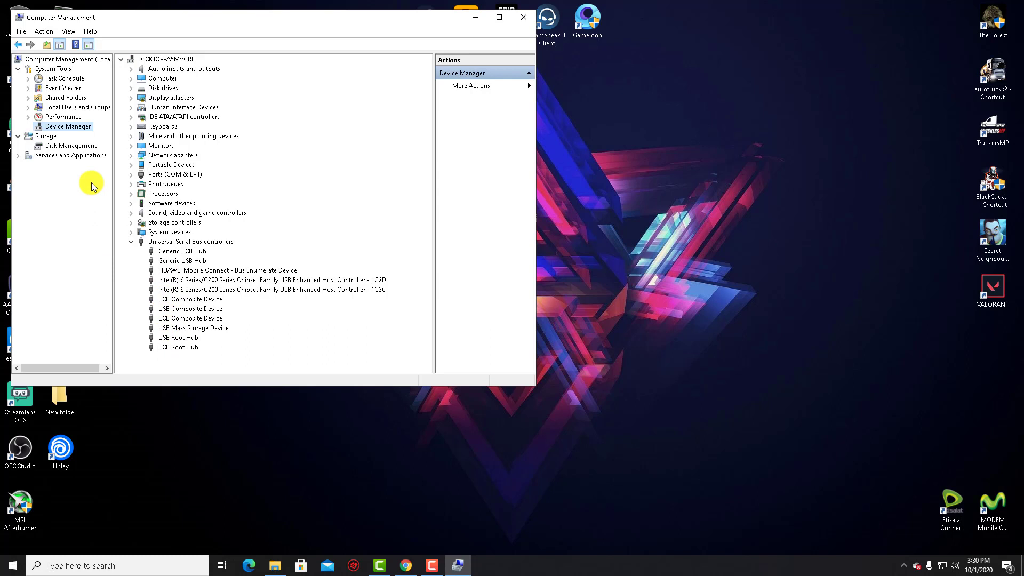
click(70, 145)
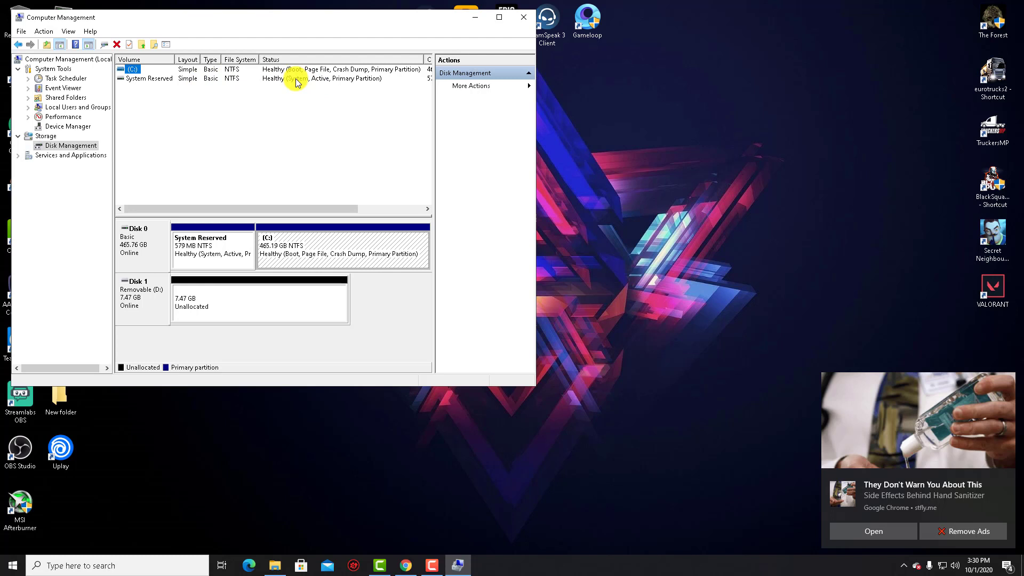
mouse_move(181, 313)
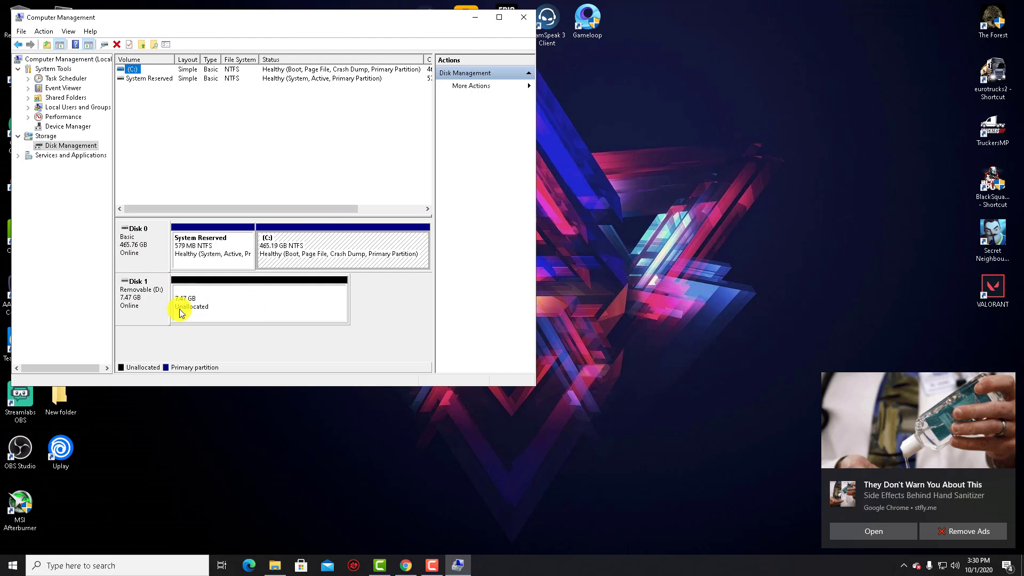
mouse_move(206, 295)
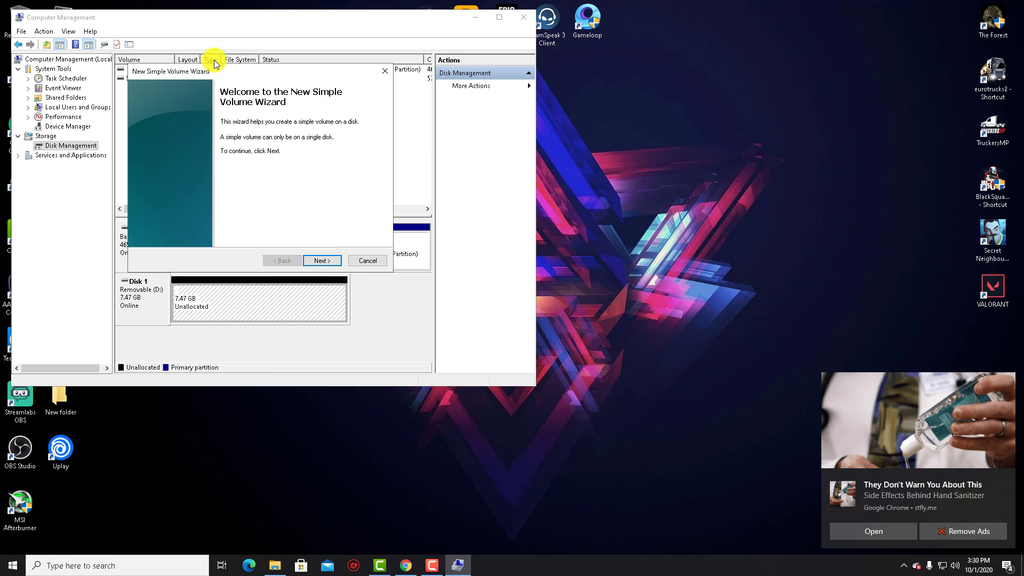
Step: Configure the new simple volume as drive E, NTFS quick format, labelled Academy.LK
click(321, 261)
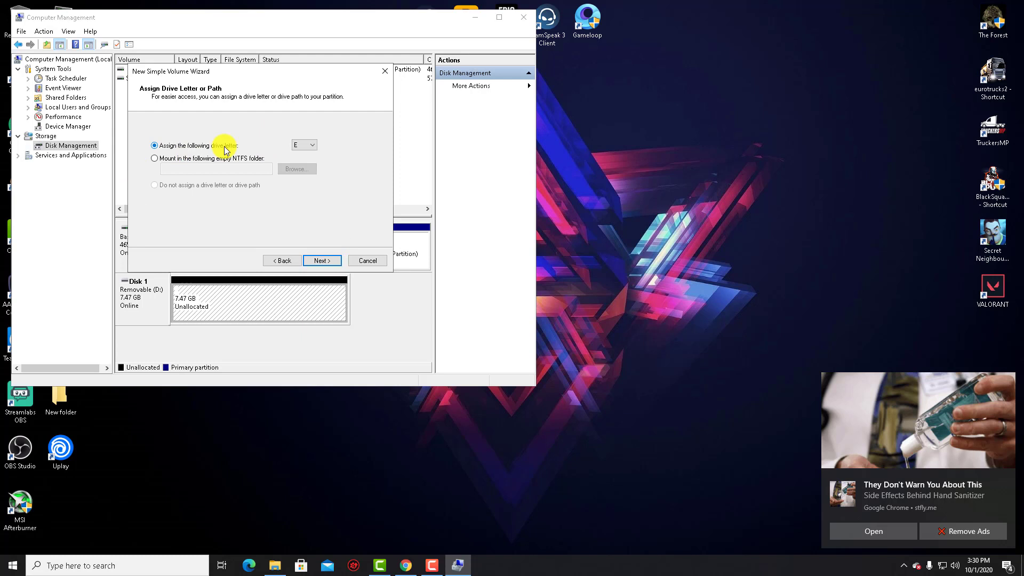
click(321, 260)
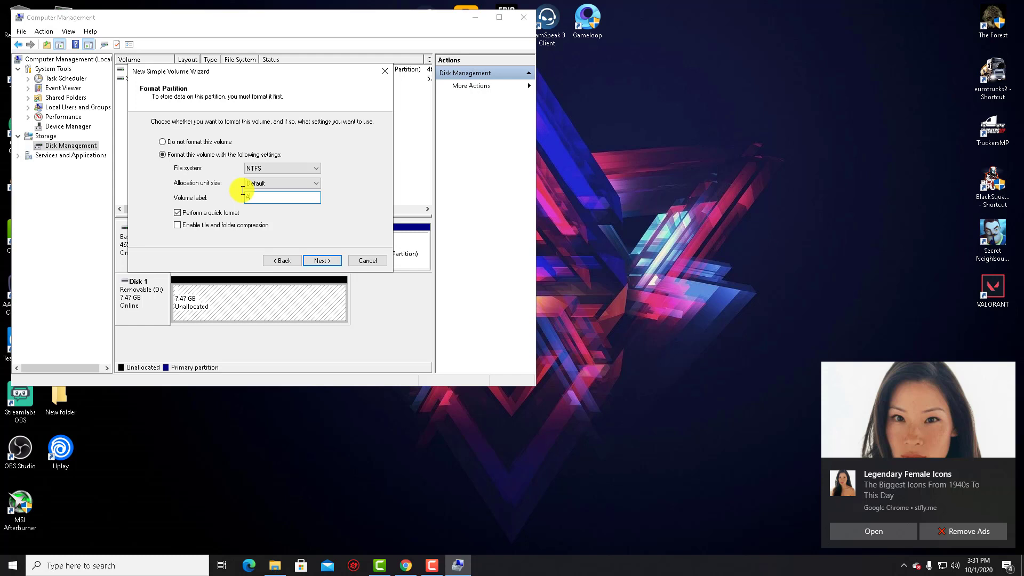
text(Academy.LK)
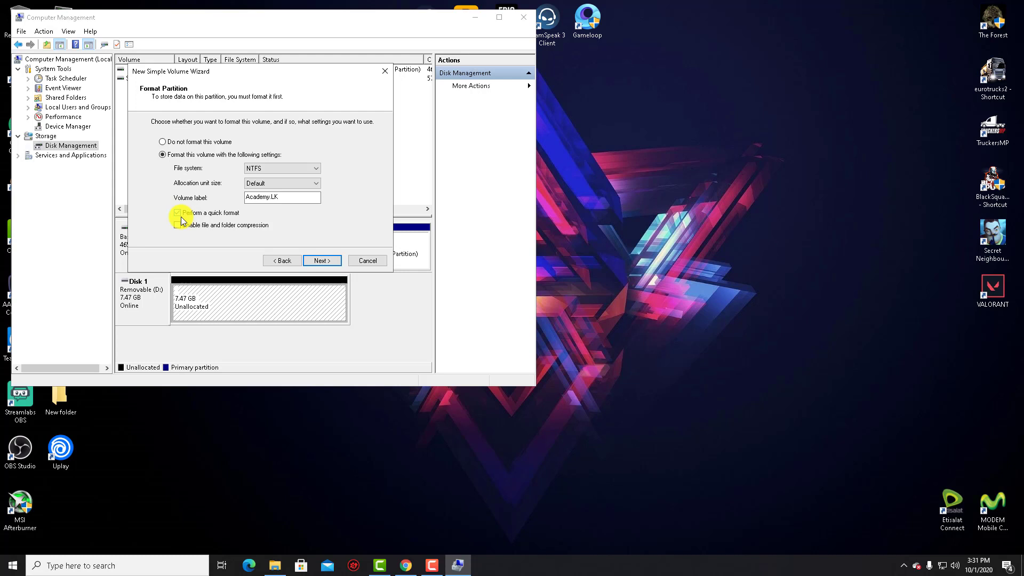
click(322, 260)
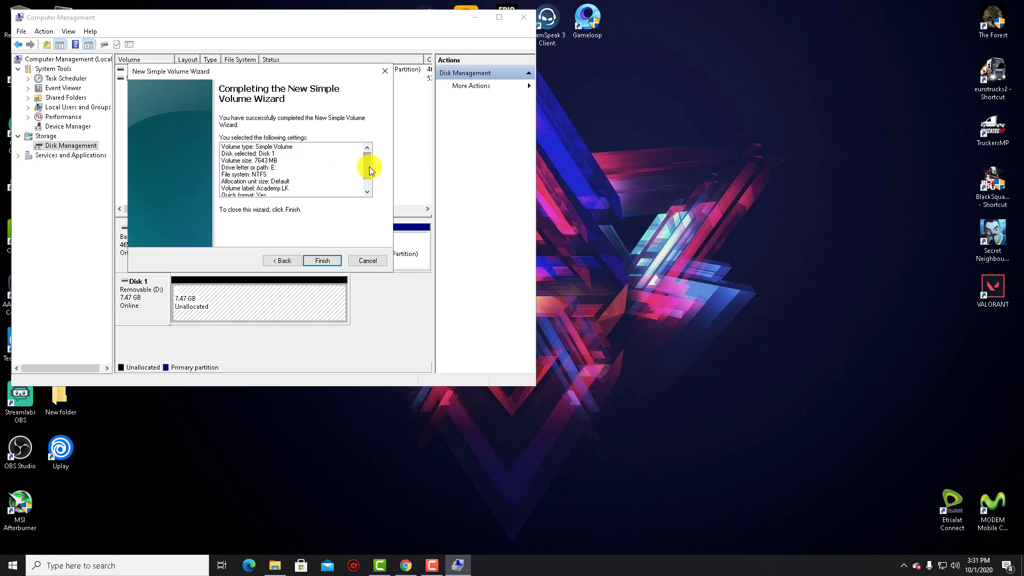
Step: Create the volume so Disk 1 shows a healthy NTFS partition Academy.LK (E:)
click(321, 261)
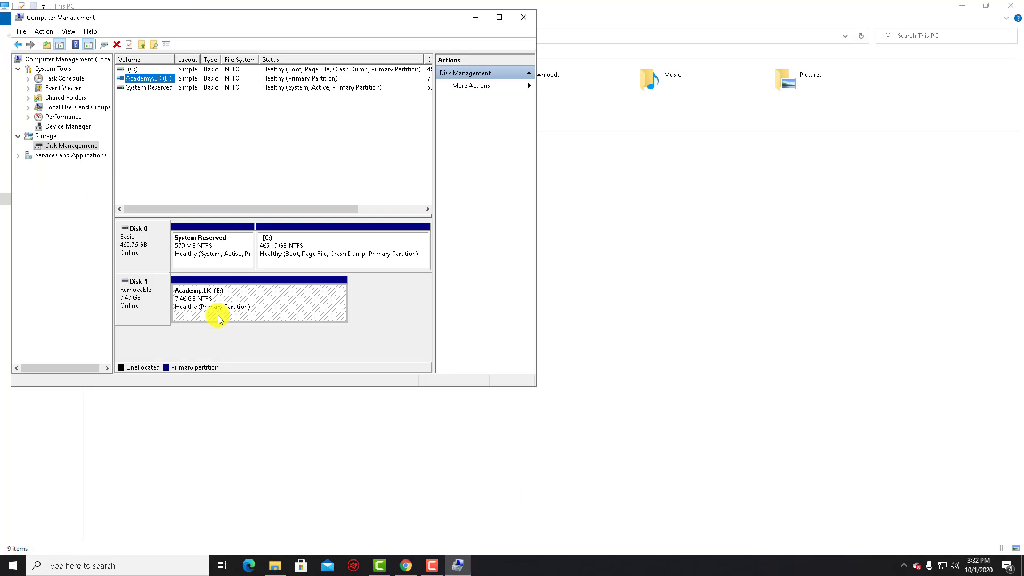
mouse_move(485, 28)
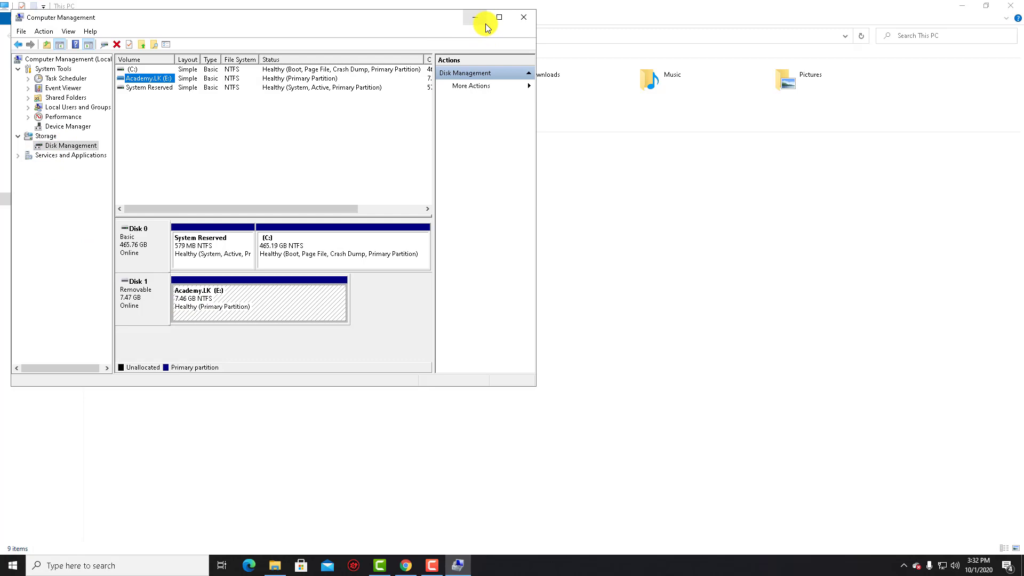